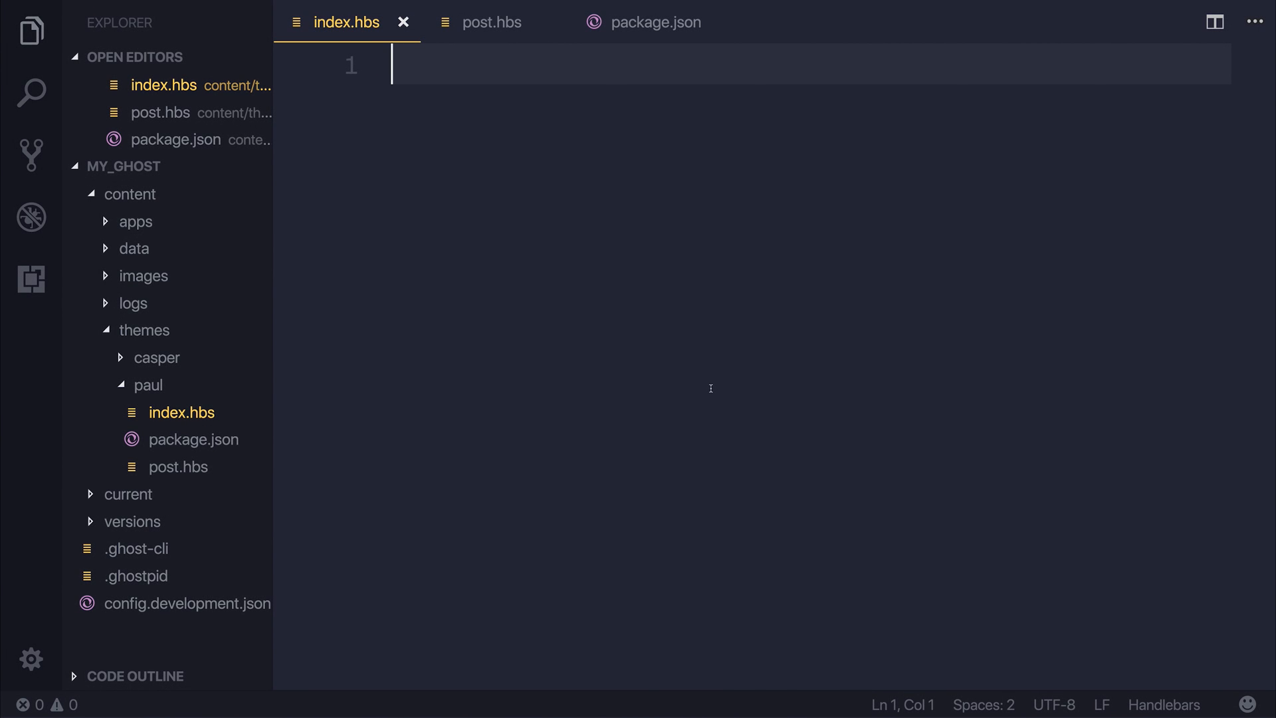
pyautogui.click(31, 31)
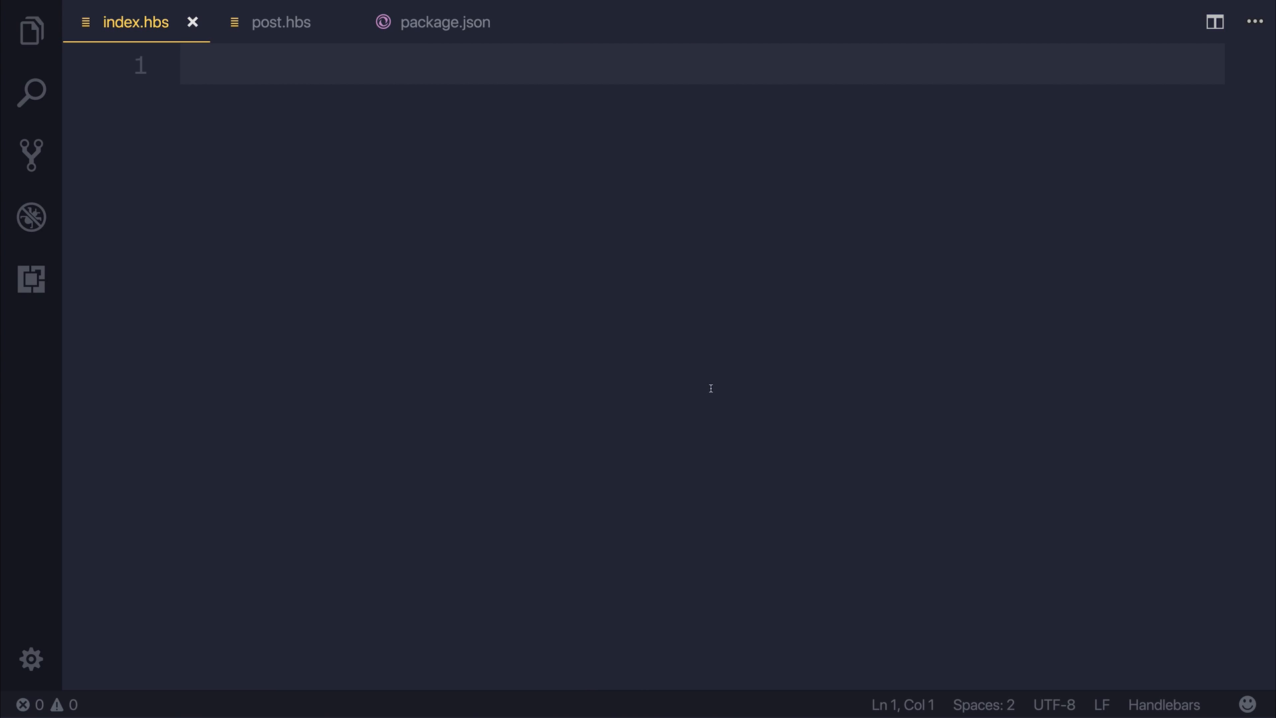
pyautogui.write('<header>')
pyautogui.write('<h1>{{  }}</h1>')
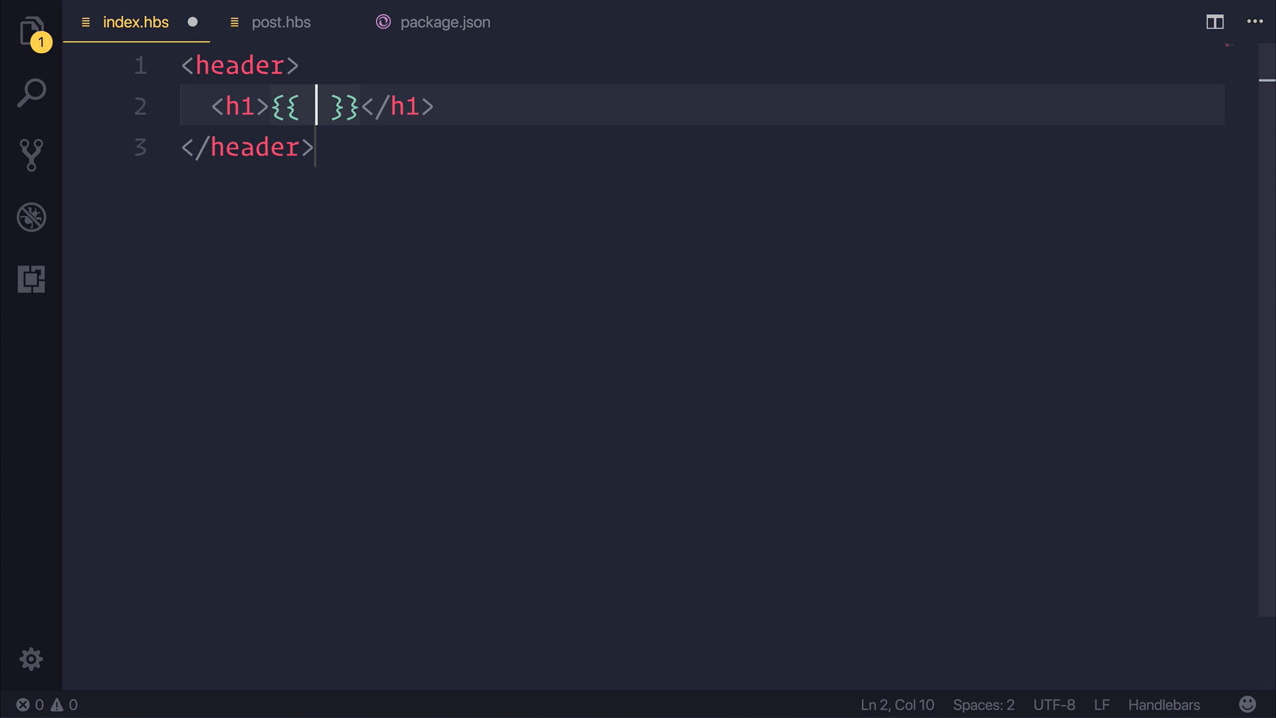
pyautogui.press('Enter')
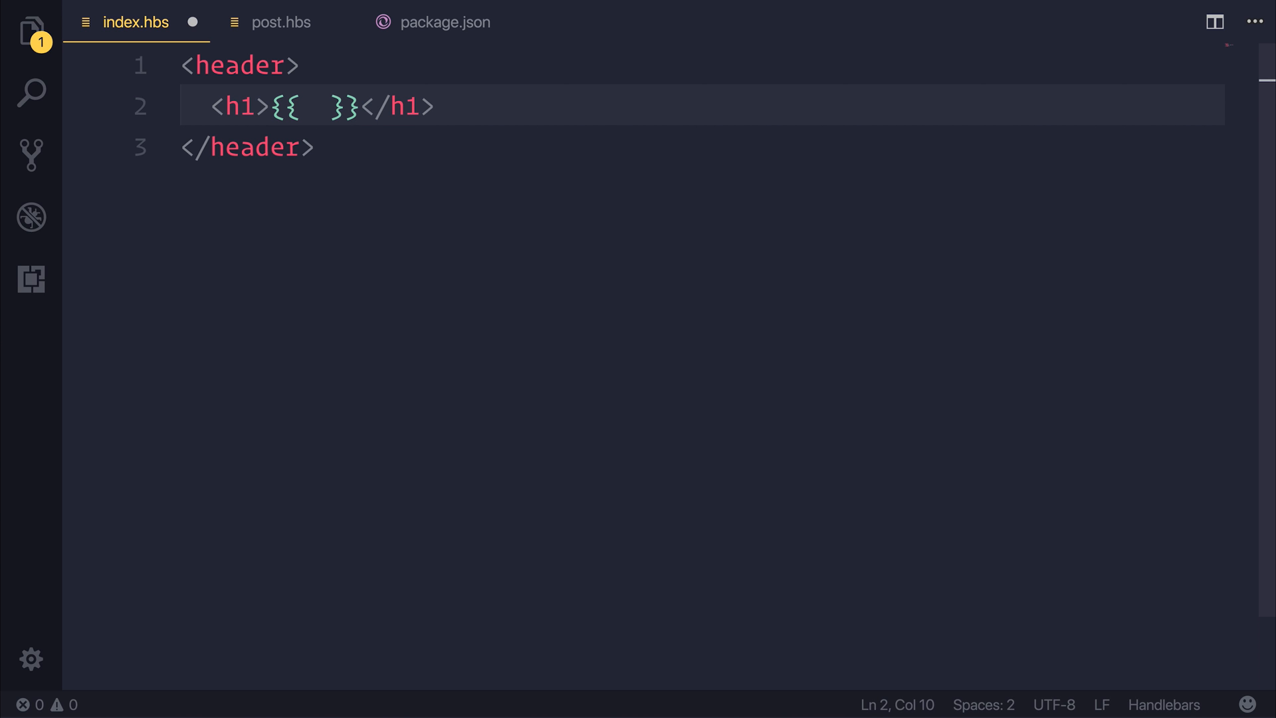
pyautogui.write('@')
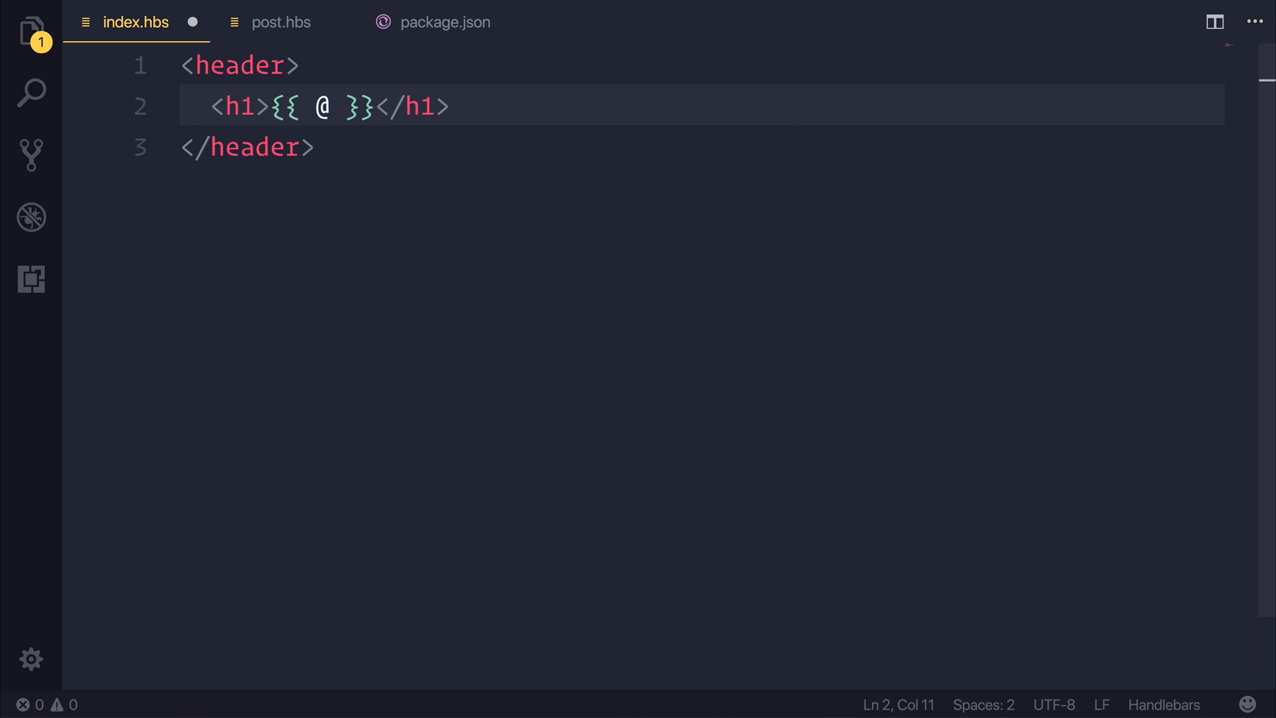
pyautogui.write('blog.title')
pyautogui.write('<h2></h2>')
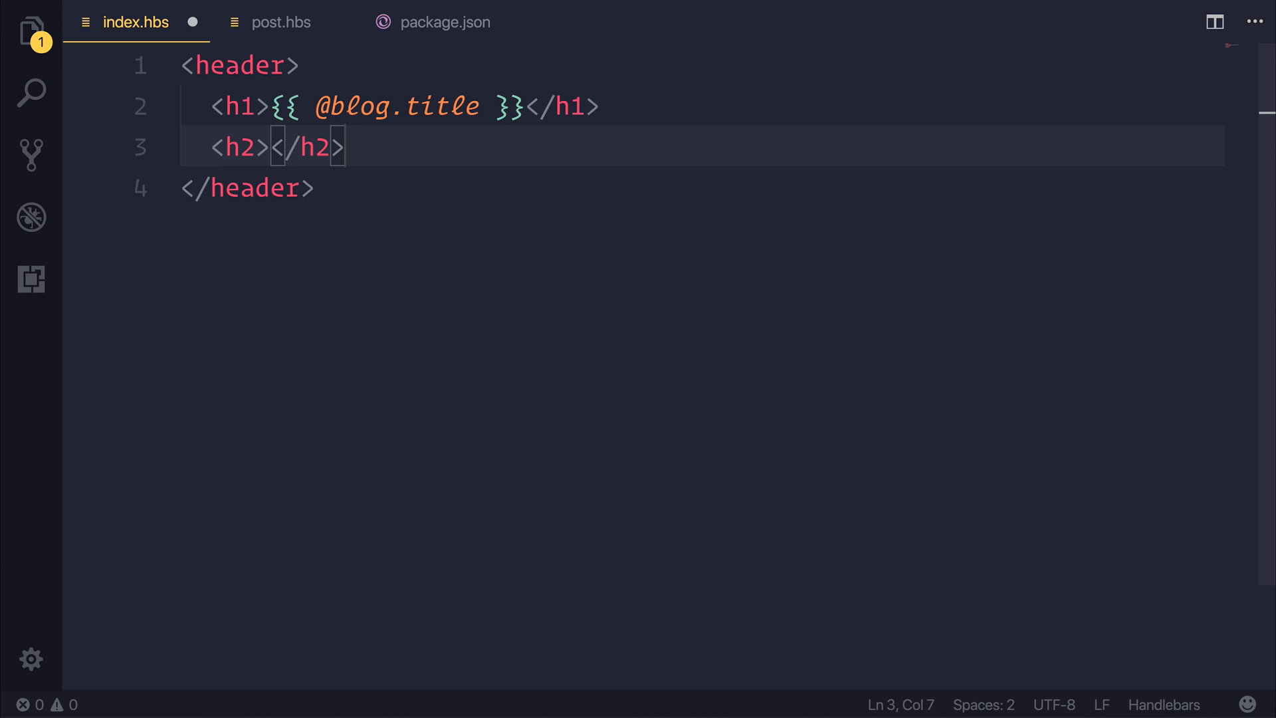
pyautogui.write('{{  }}')
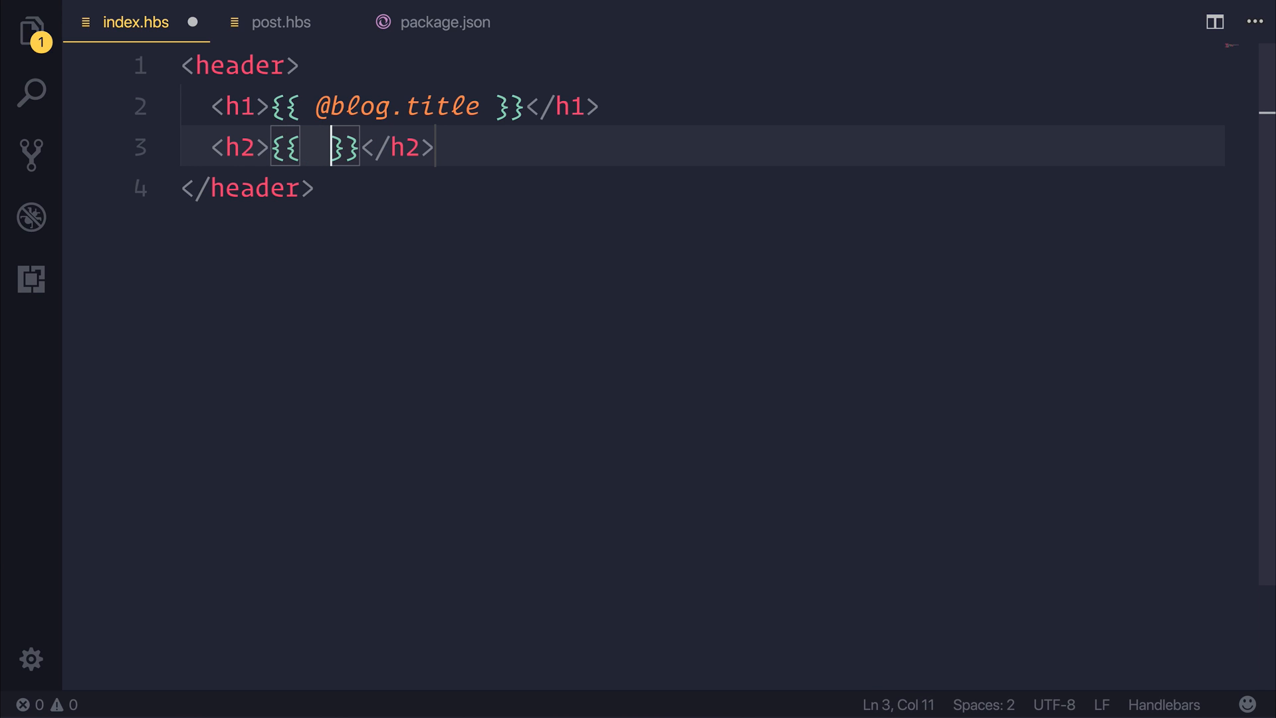
pyautogui.write('@blog.de')
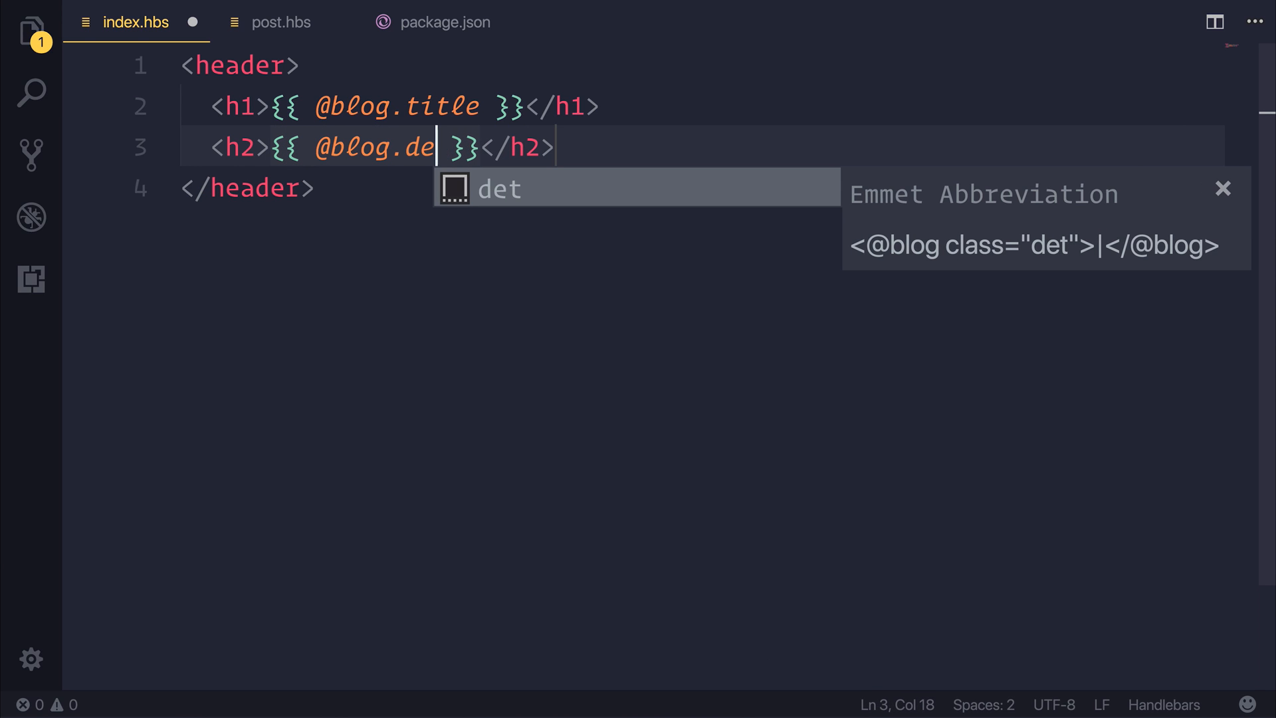
pyautogui.write('scription')
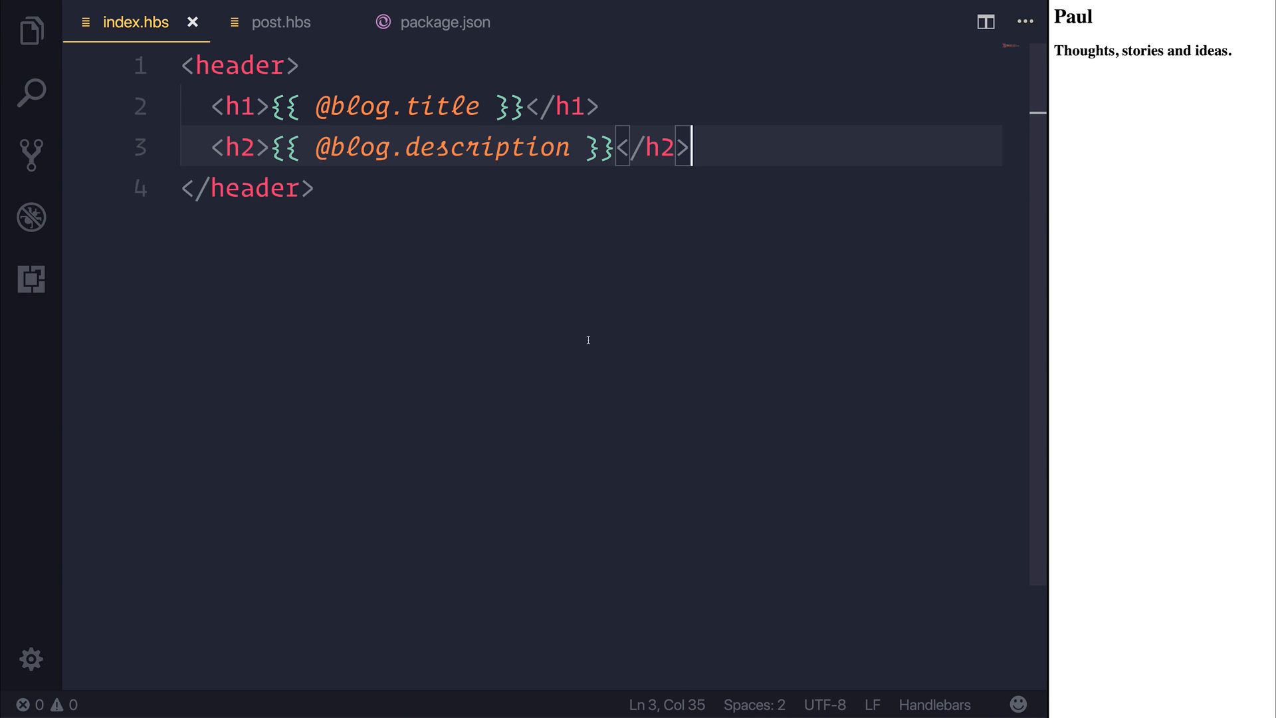
# Give the header an aquamarine background and a <style> block centring h1 and h2 text
pyautogui.write('style="background-color: aquamarine;')
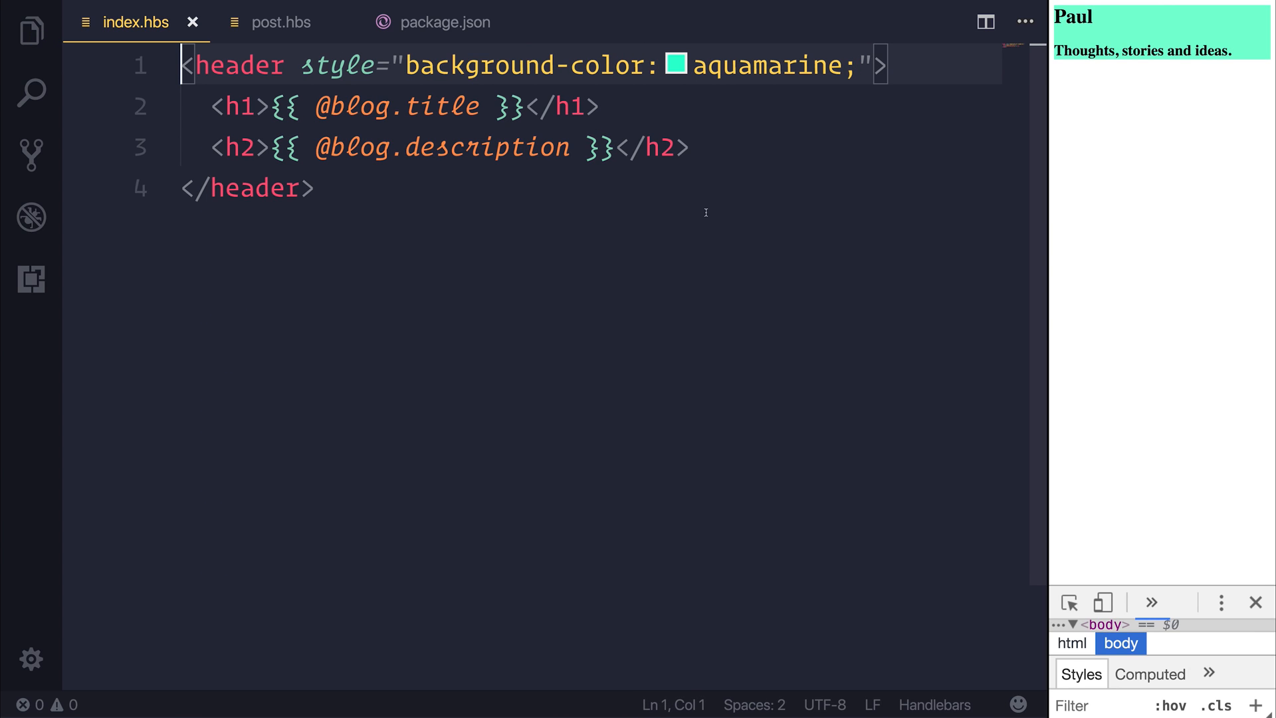
pyautogui.write('<style>')
pyautogui.write('text-align:center;')
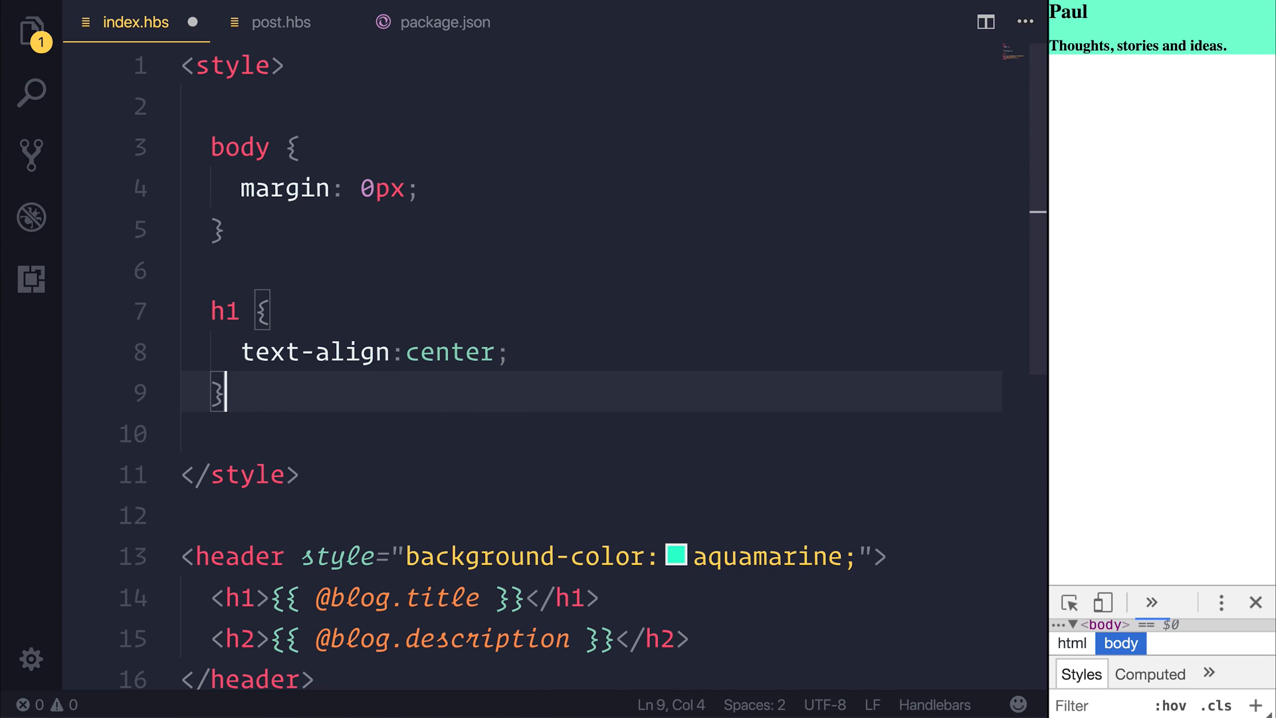
pyautogui.write(', h2')
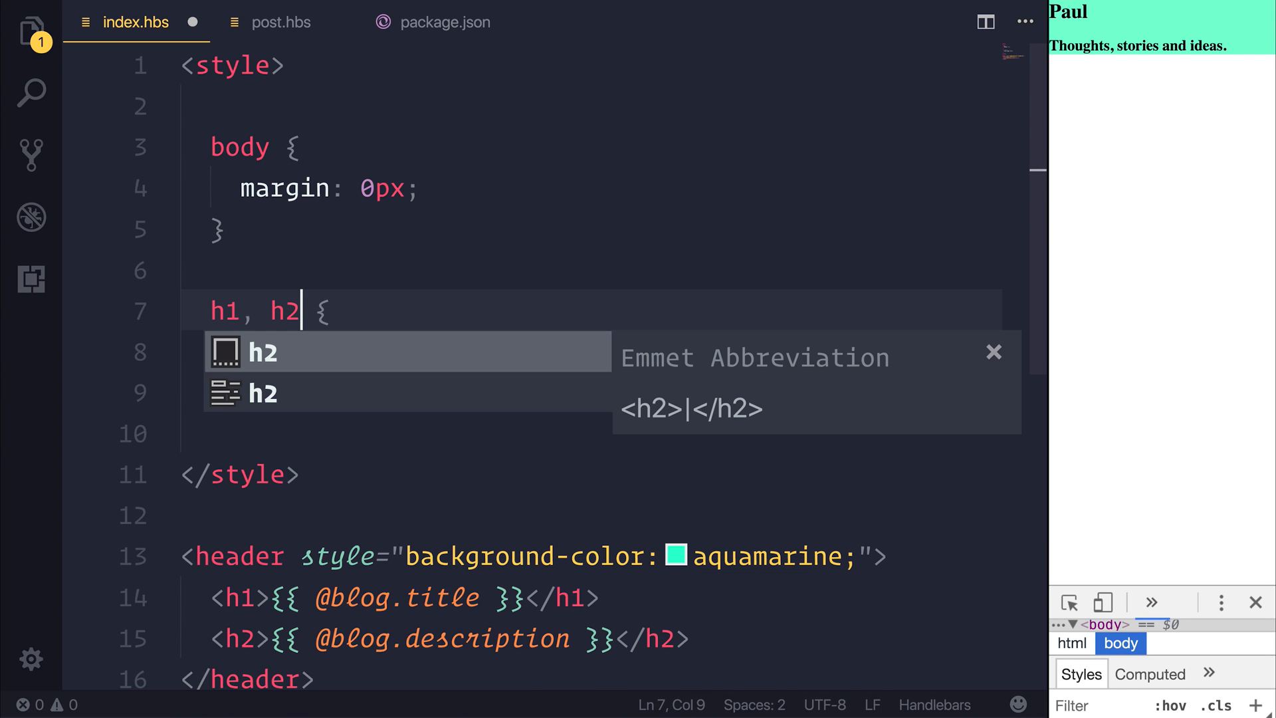
pyautogui.write('text-align:center;')
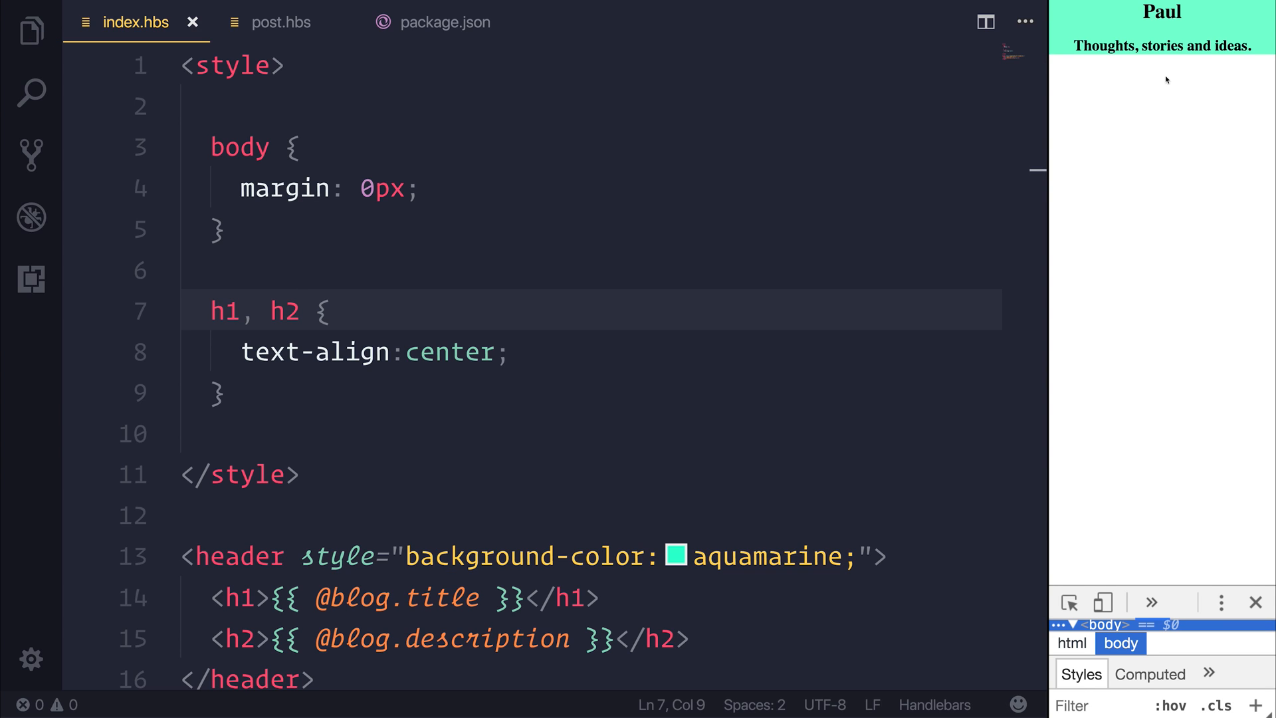
pyautogui.moveTo(1104, 120)
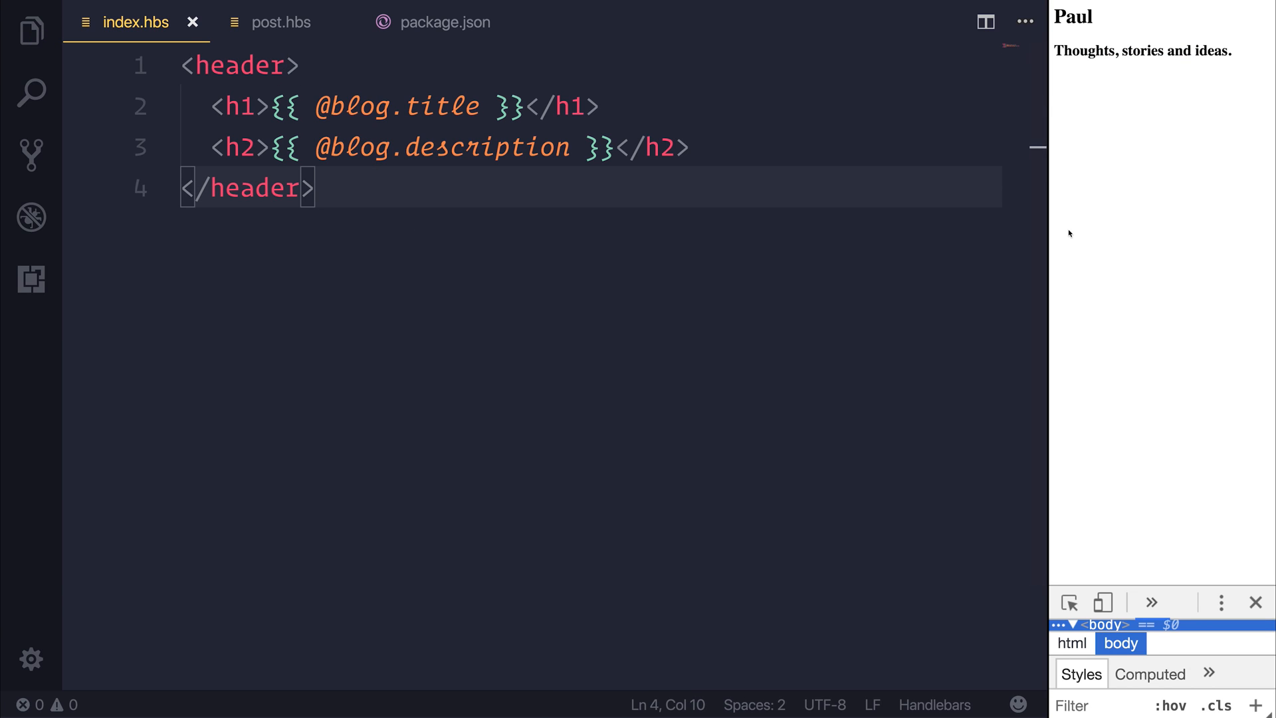
pyautogui.moveTo(645, 230)
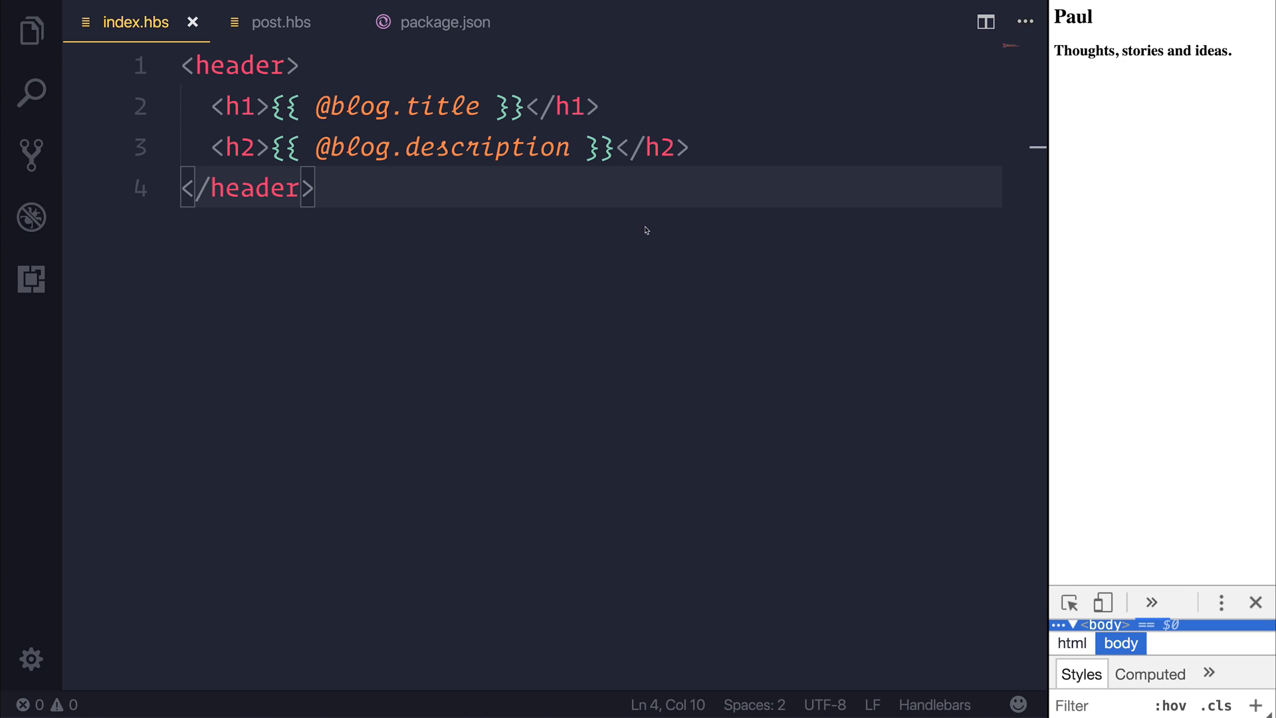